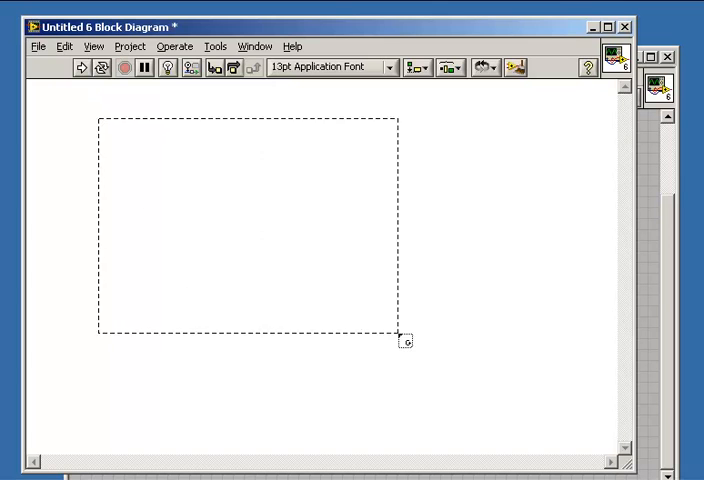
Place a While Loop structure on the empty block diagram
left_click_drag(96, 120, 400, 336)
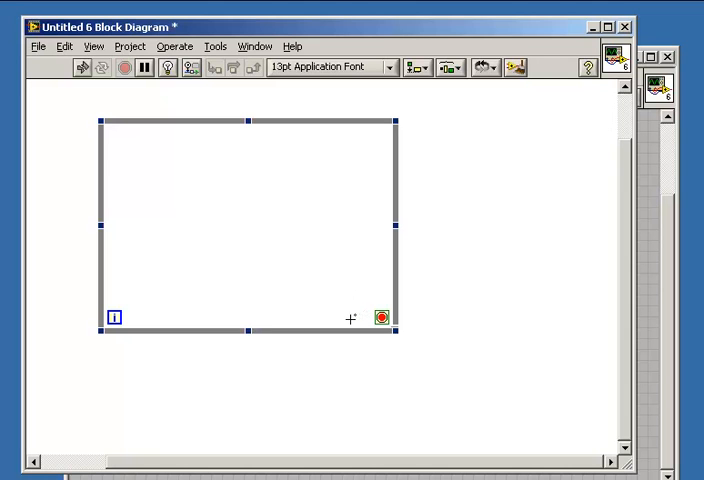
mouse_move(288, 208)
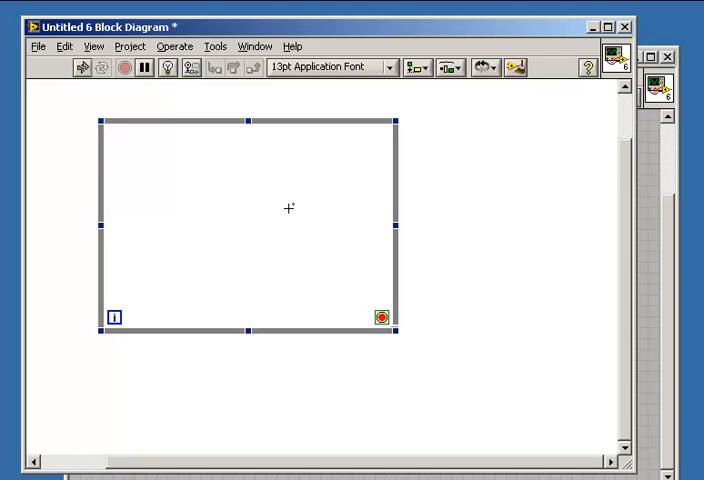
mouse_move(76, 72)
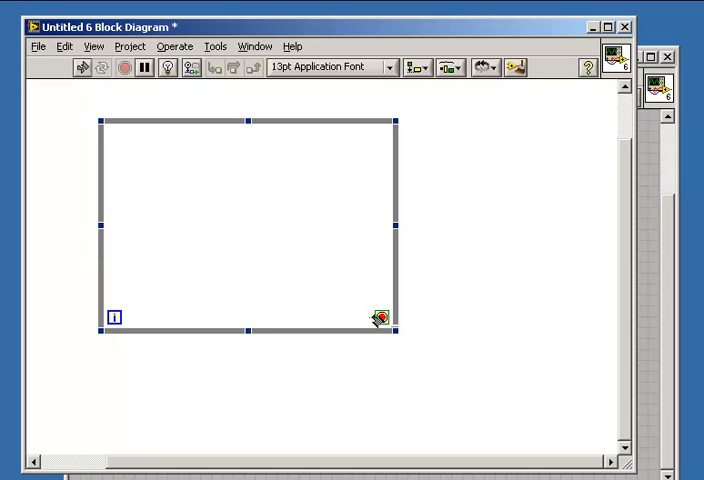
right_click(384, 316)
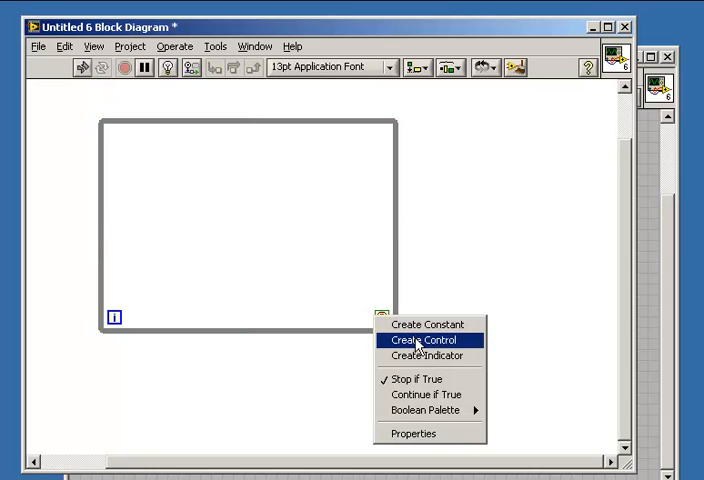
left_click(408, 340)
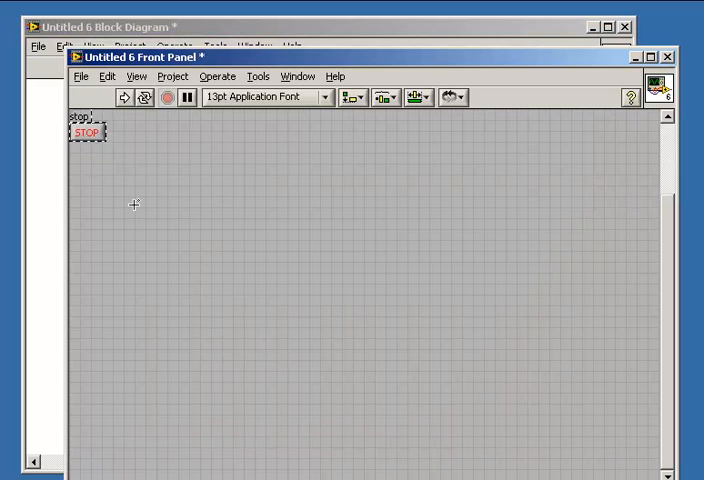
left_click_drag(362, 280, 396, 320)
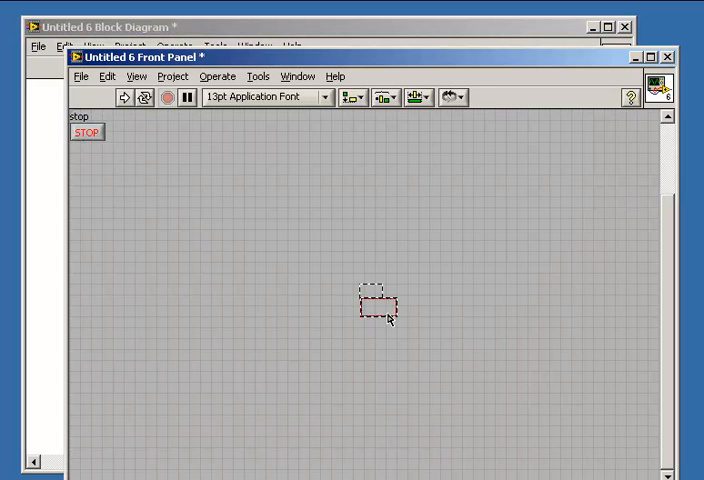
left_click_drag(86, 132, 408, 308)
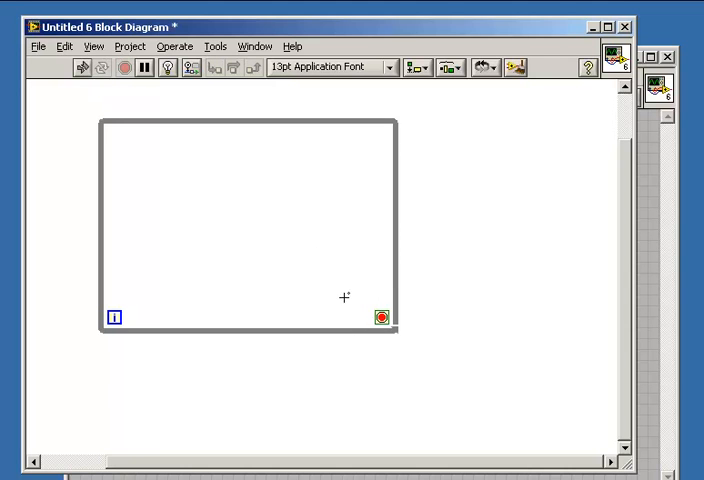
Create a Boolean constant wired to the While Loop's stop terminal
right_click(382, 316)
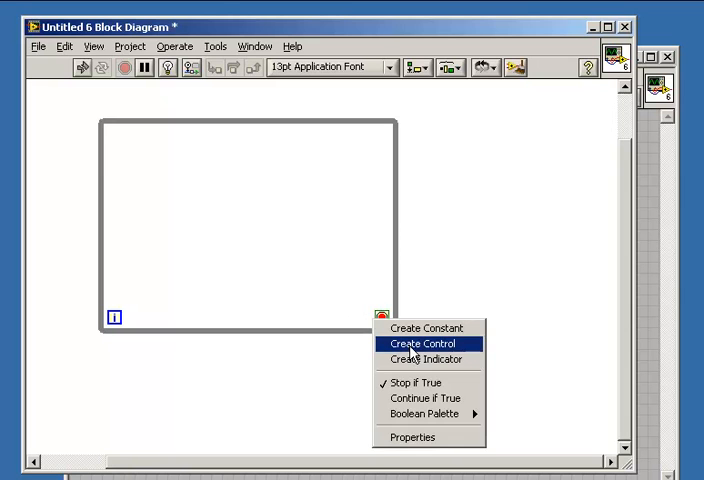
left_click(418, 344)
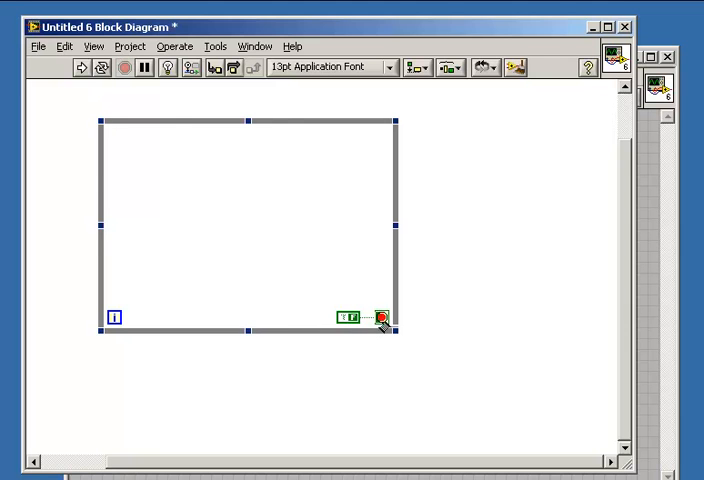
Switch the loop's conditional terminal to Continue if True
right_click(380, 318)
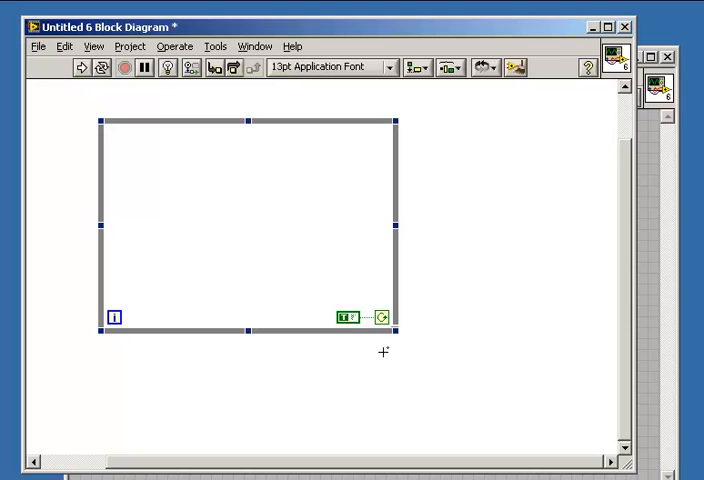
mouse_move(270, 244)
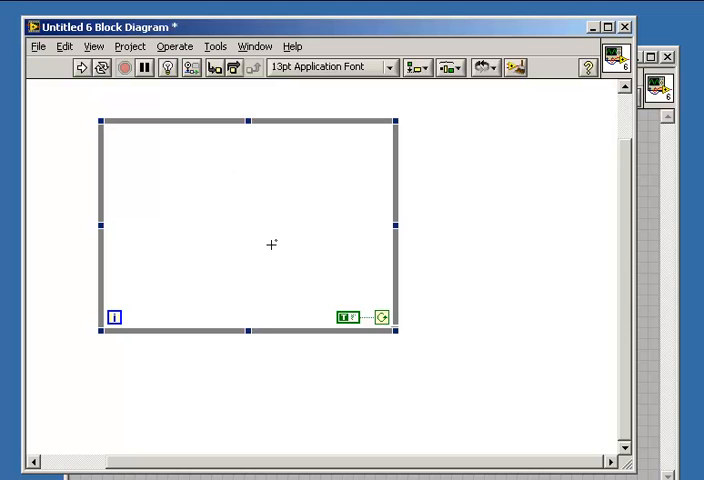